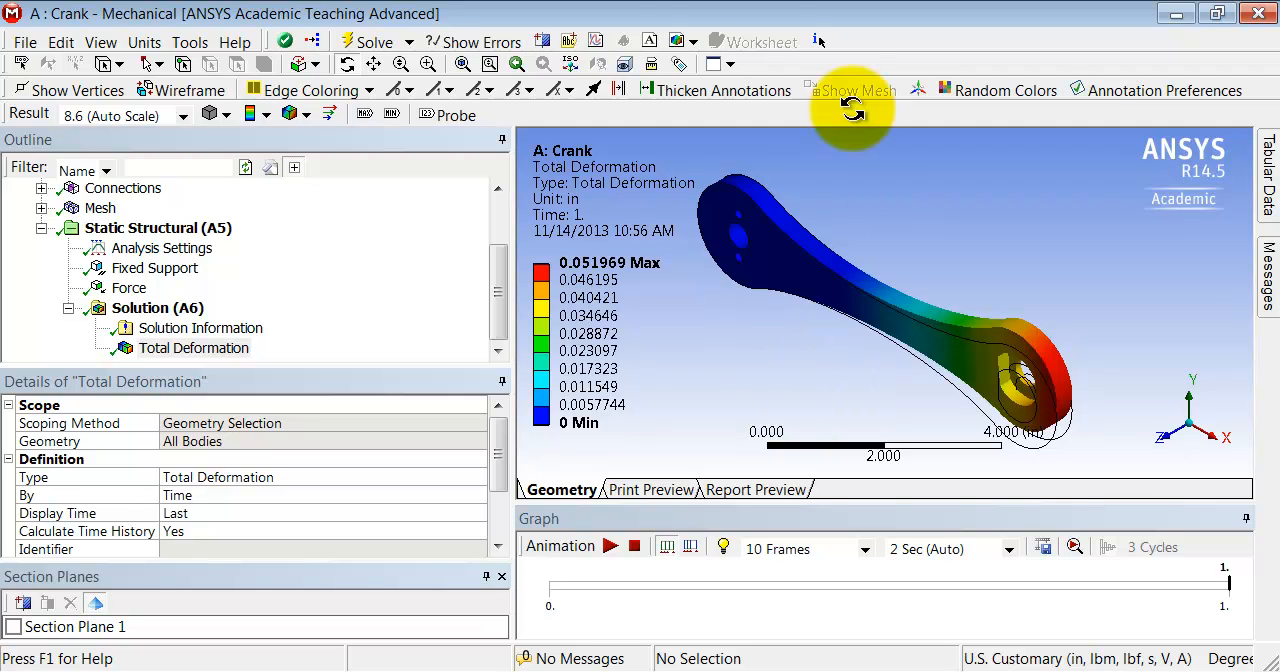
pyautogui.moveTo(678, 40)
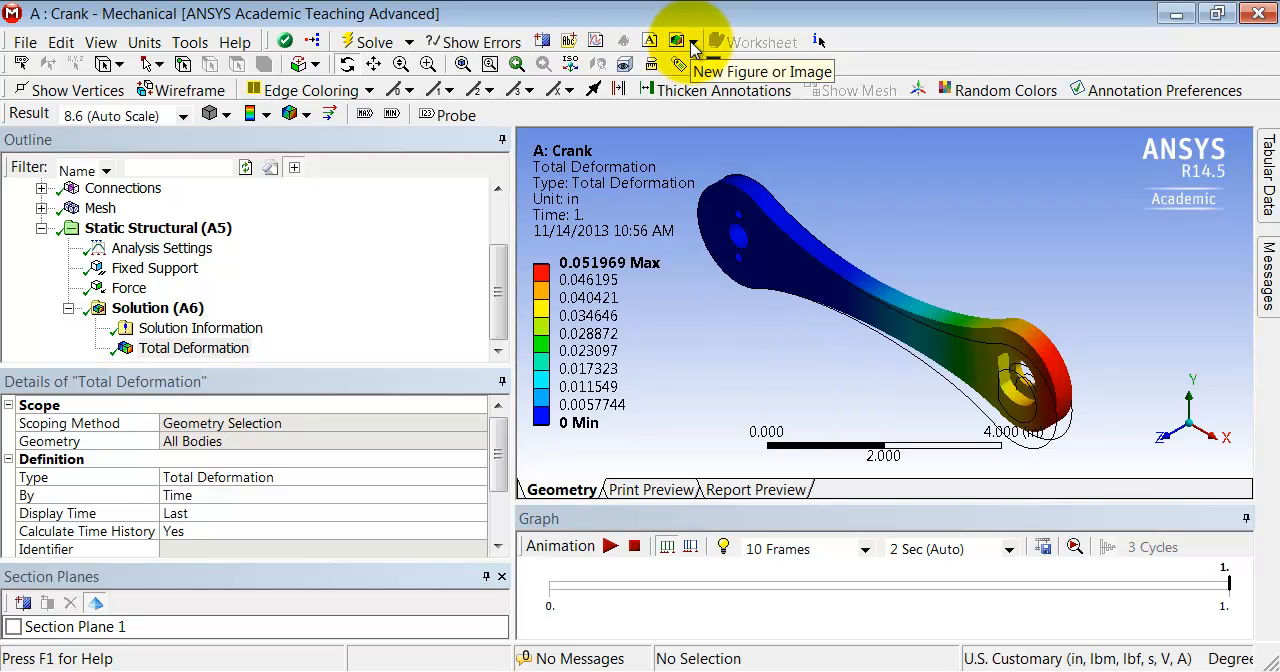
# Step: Search 'snip' from the Start menu to launch the Snipping Tool
pyautogui.click(692, 42)
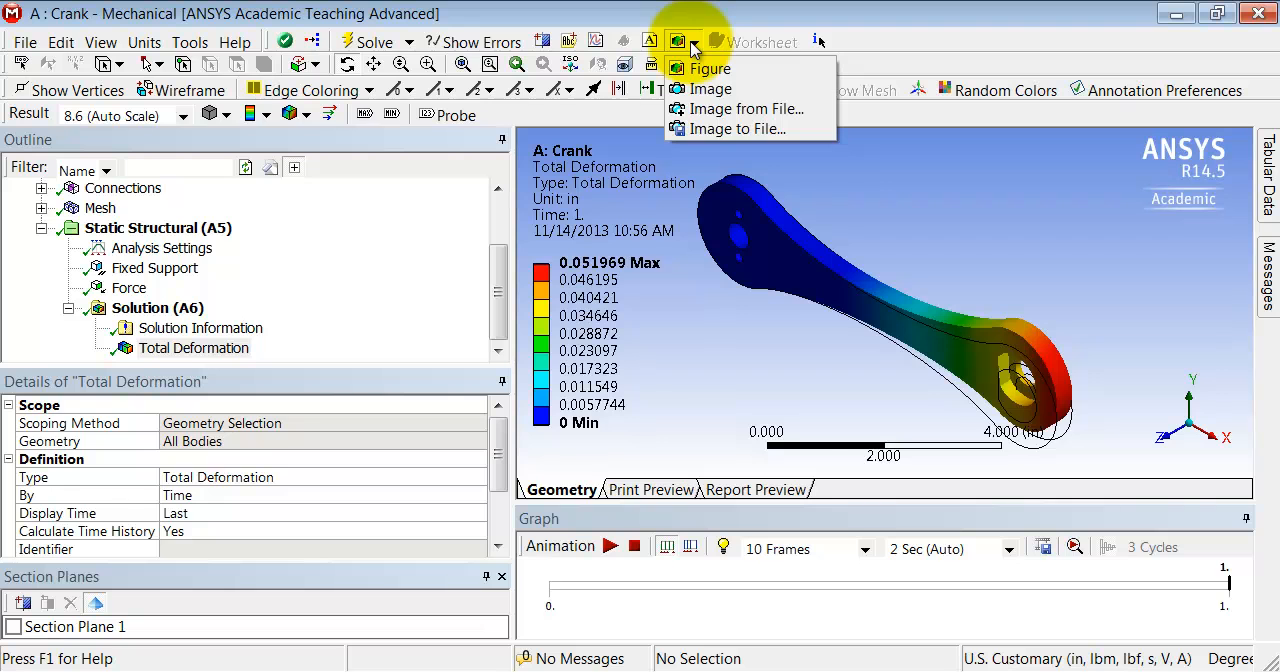
pyautogui.moveTo(738, 128)
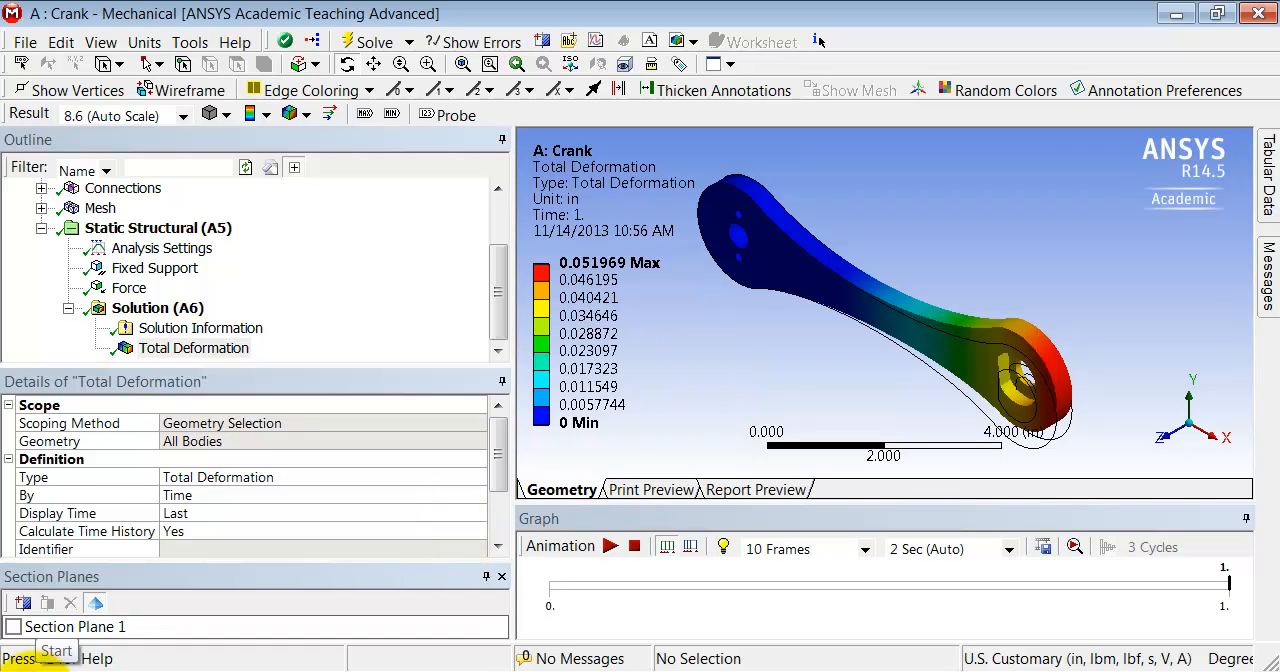
pyautogui.click(56, 652)
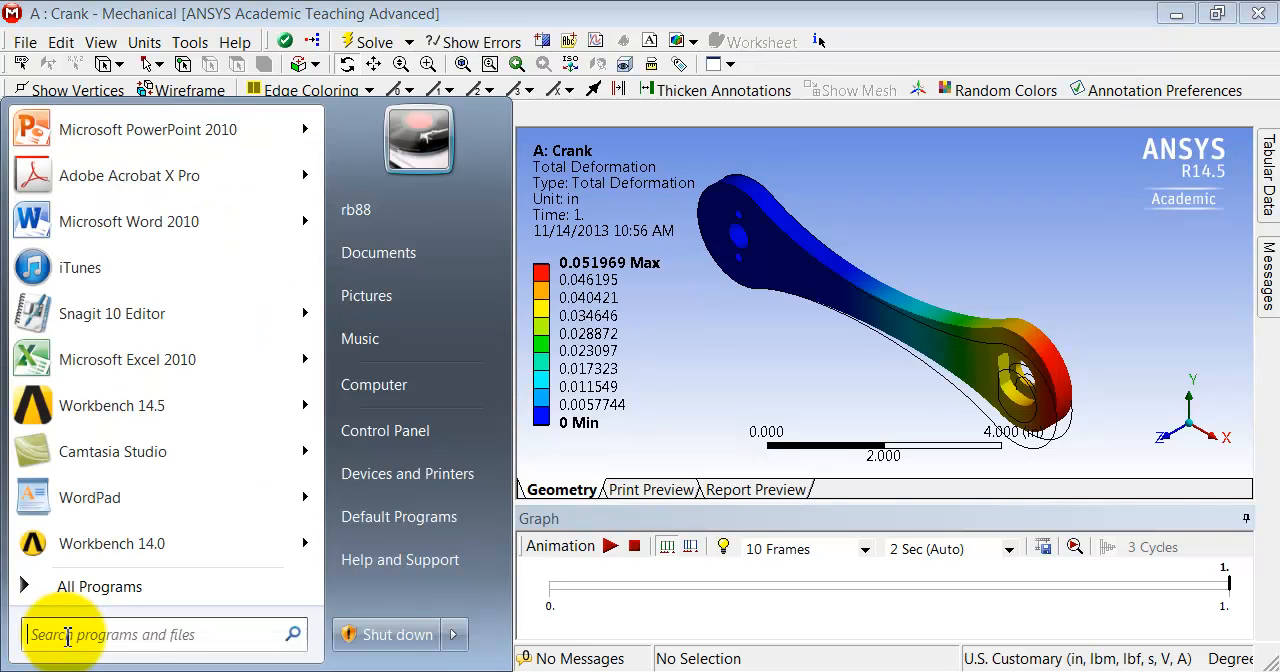
pyautogui.write('s')
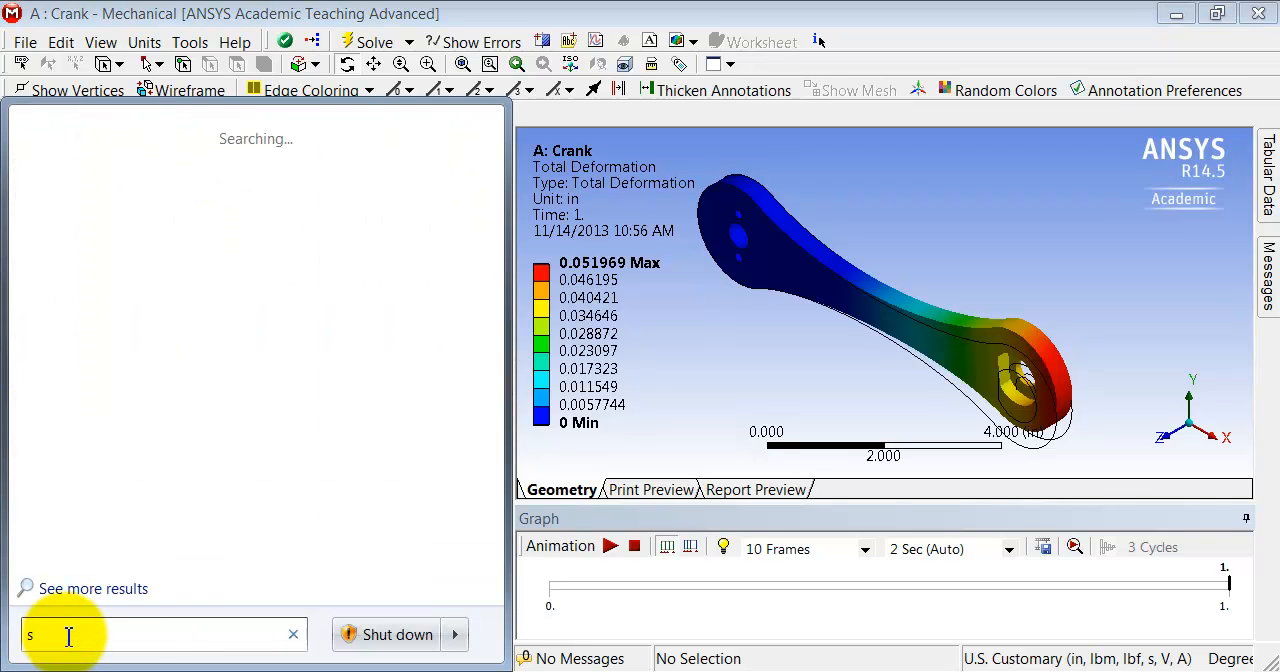
pyautogui.write('nip')
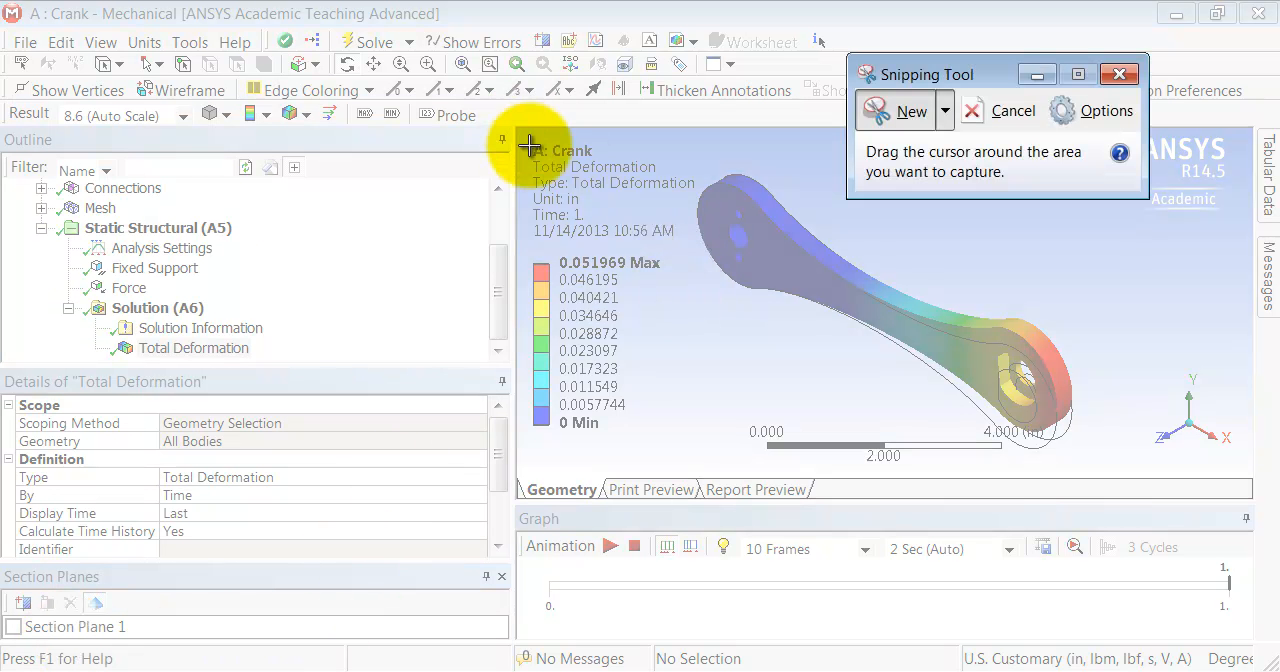
# Step: Snip a rectangle around the crank deformation plot with its legend, then close Snipping Tool
pyautogui.moveTo(528, 144); pyautogui.dragTo(1096, 464)
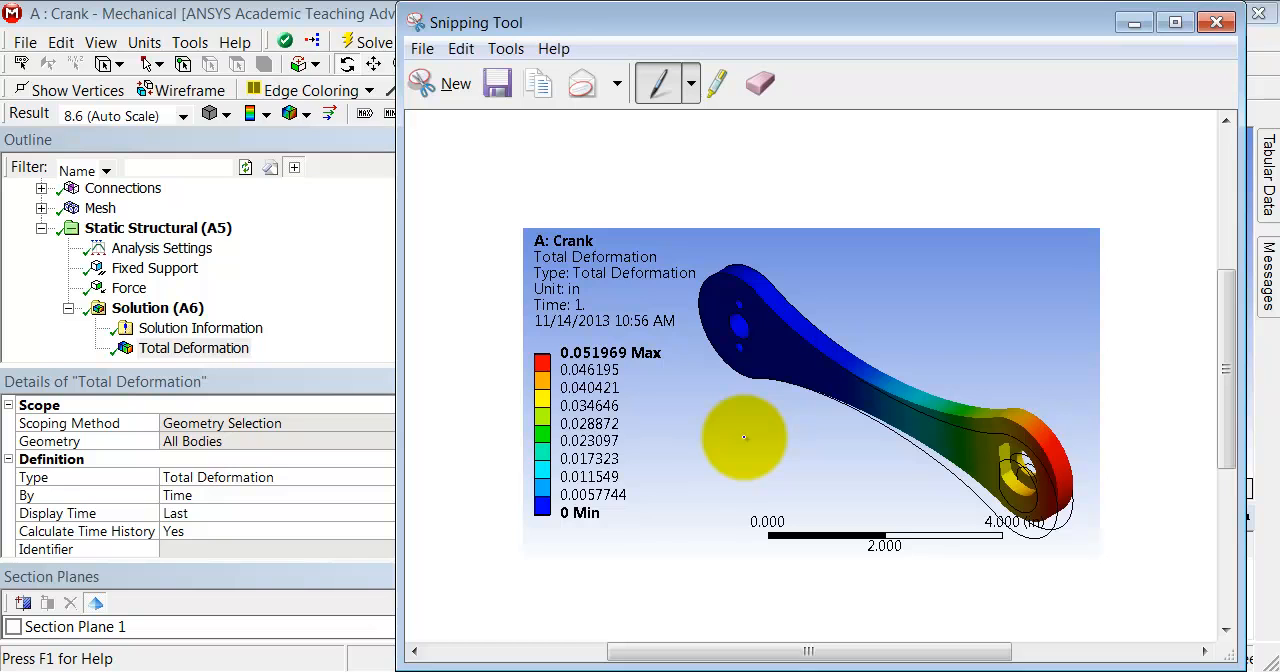
pyautogui.moveTo(498, 84)
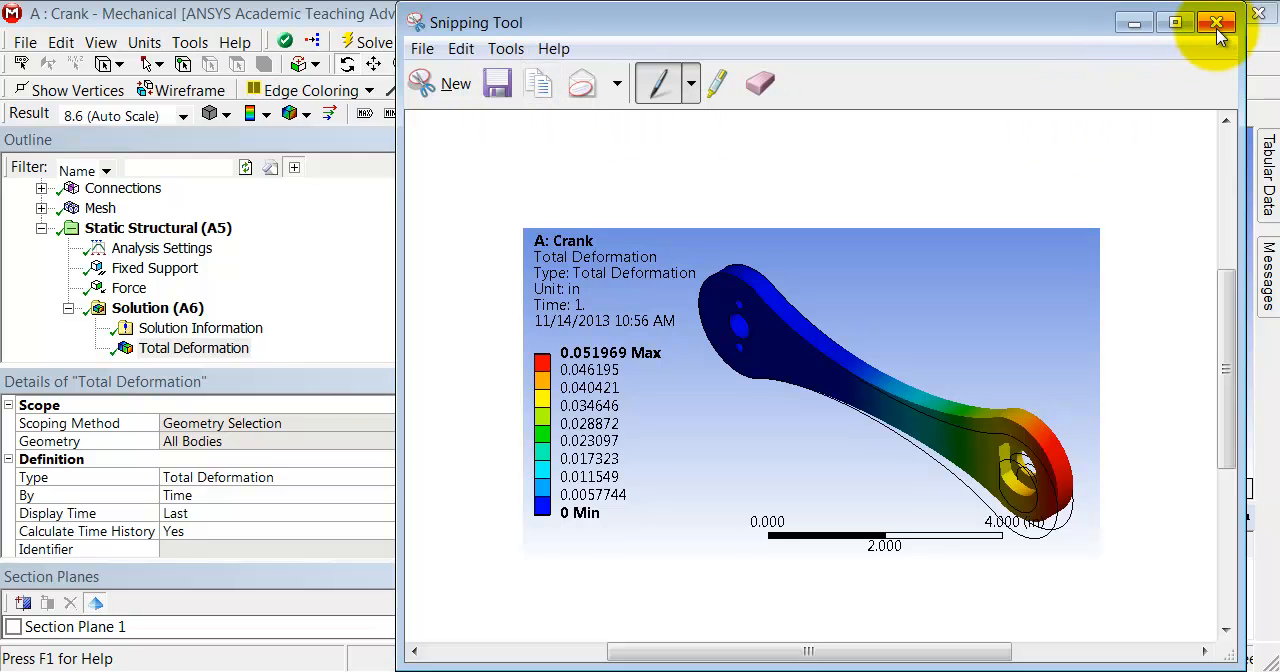
pyautogui.click(1216, 22)
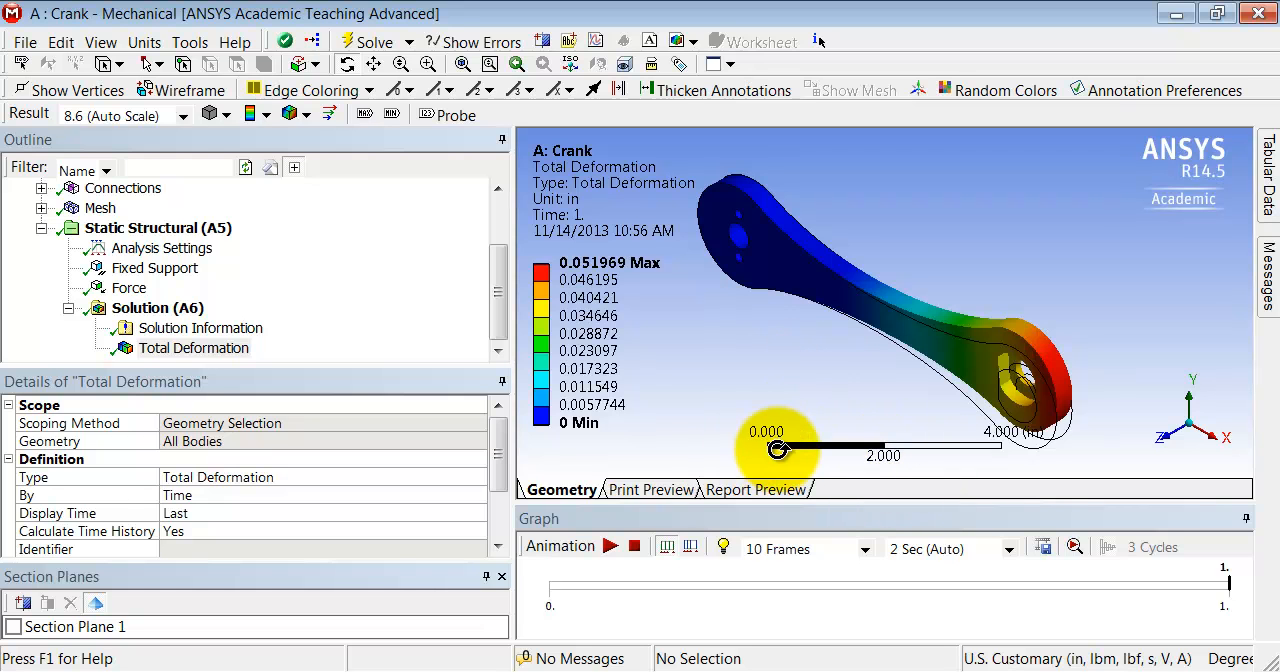
# Step: Uncheck Ruler in the View menu so the result view shows only plot and legend
pyautogui.click(144, 42)
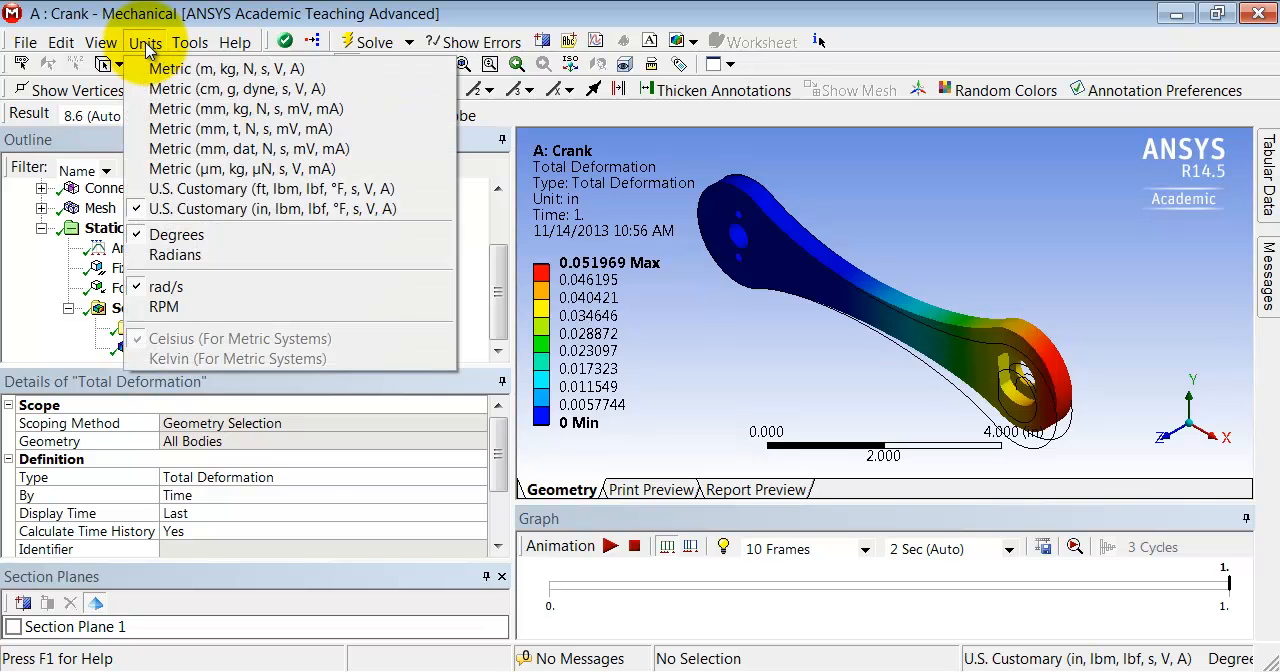
pyautogui.click(100, 42)
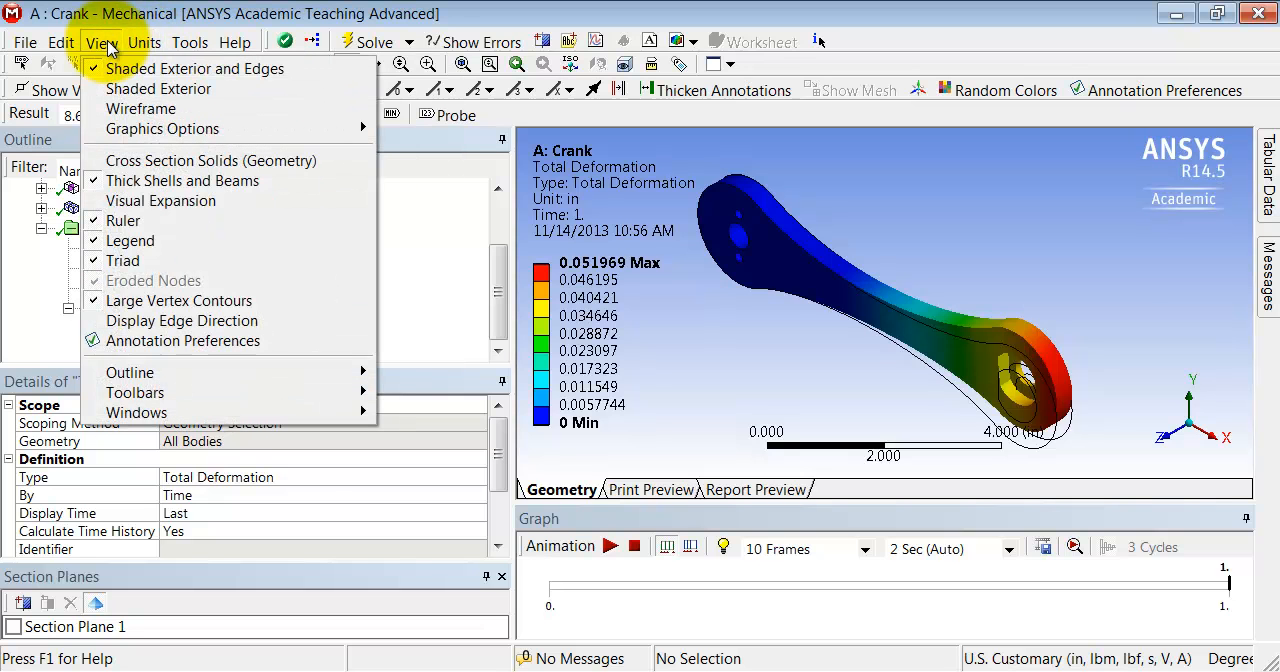
pyautogui.moveTo(124, 220)
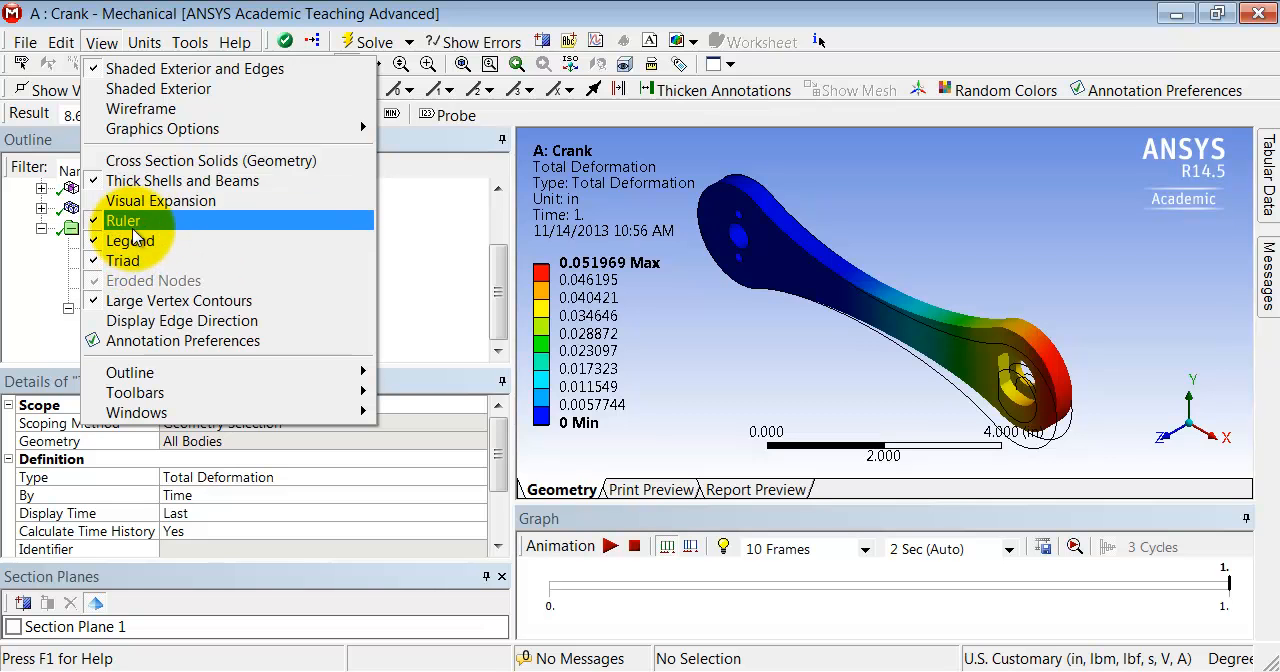
pyautogui.click(124, 220)
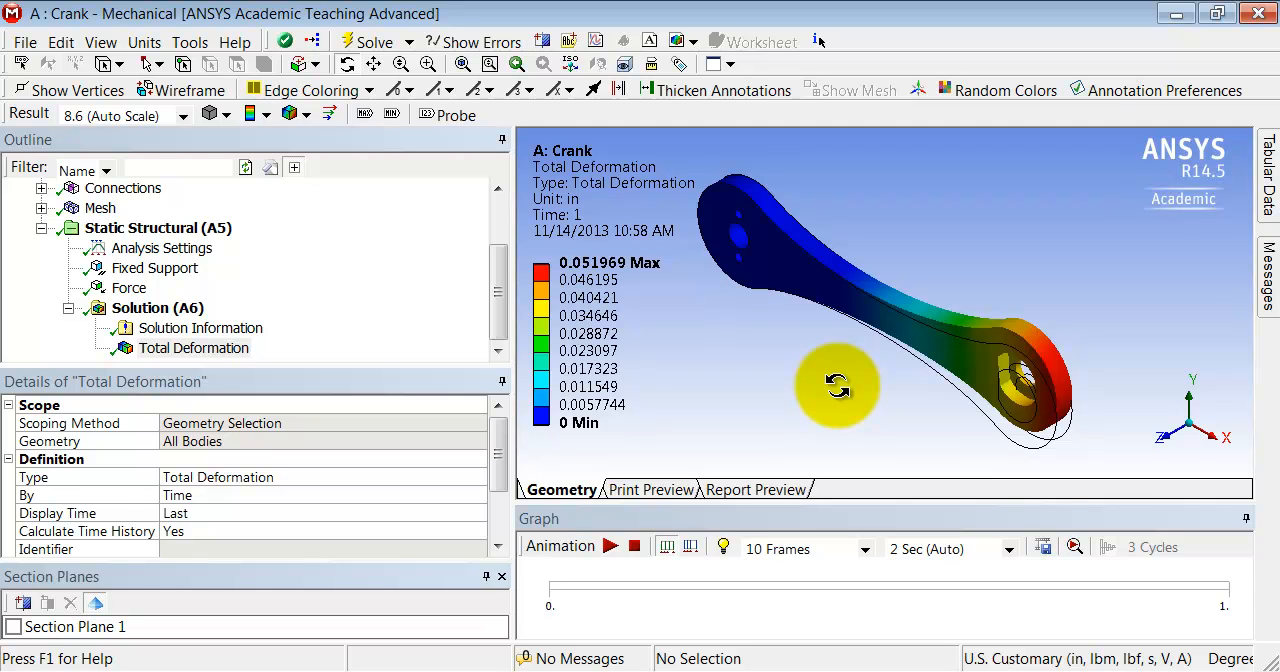
# Step: Play the crank deformation animation in the Graph panel, then stop it at the final step
pyautogui.click(610, 546)
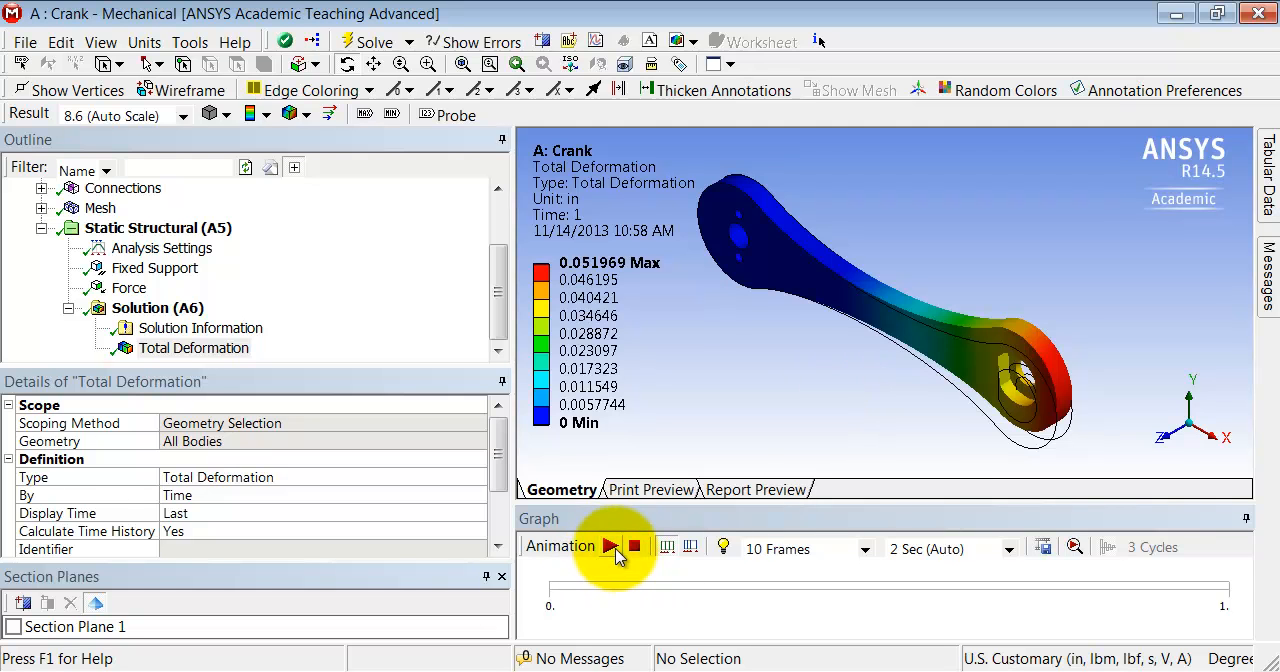
pyautogui.click(608, 546)
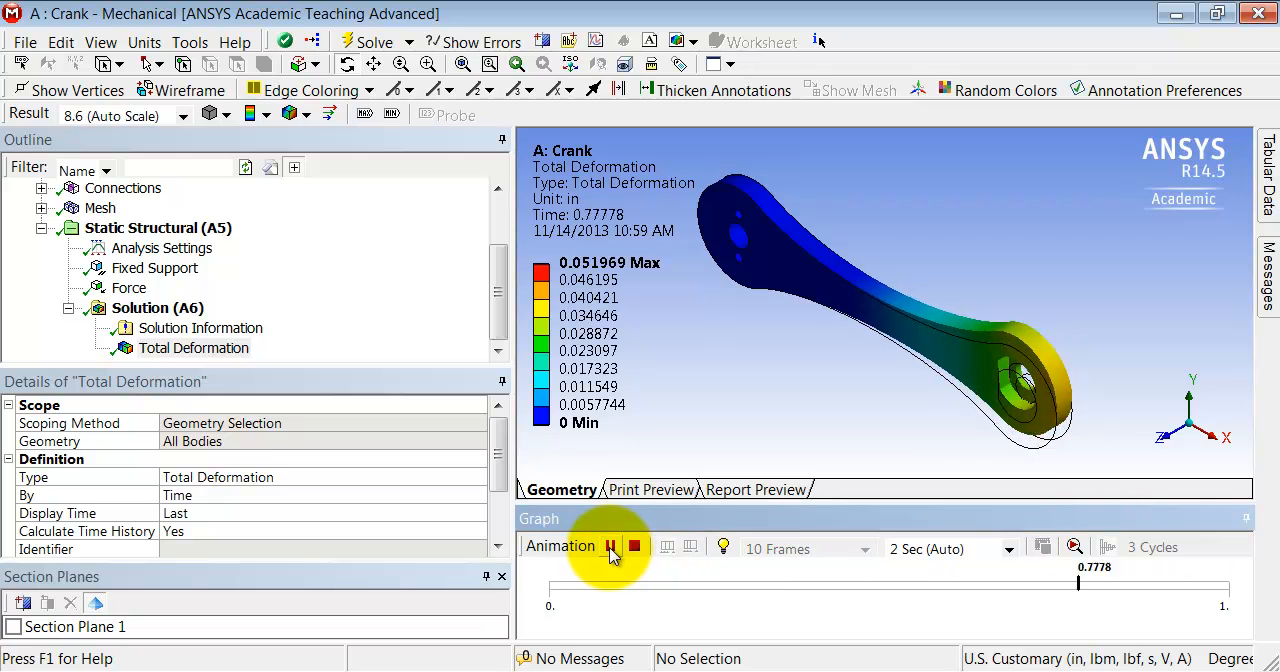
pyautogui.click(610, 546)
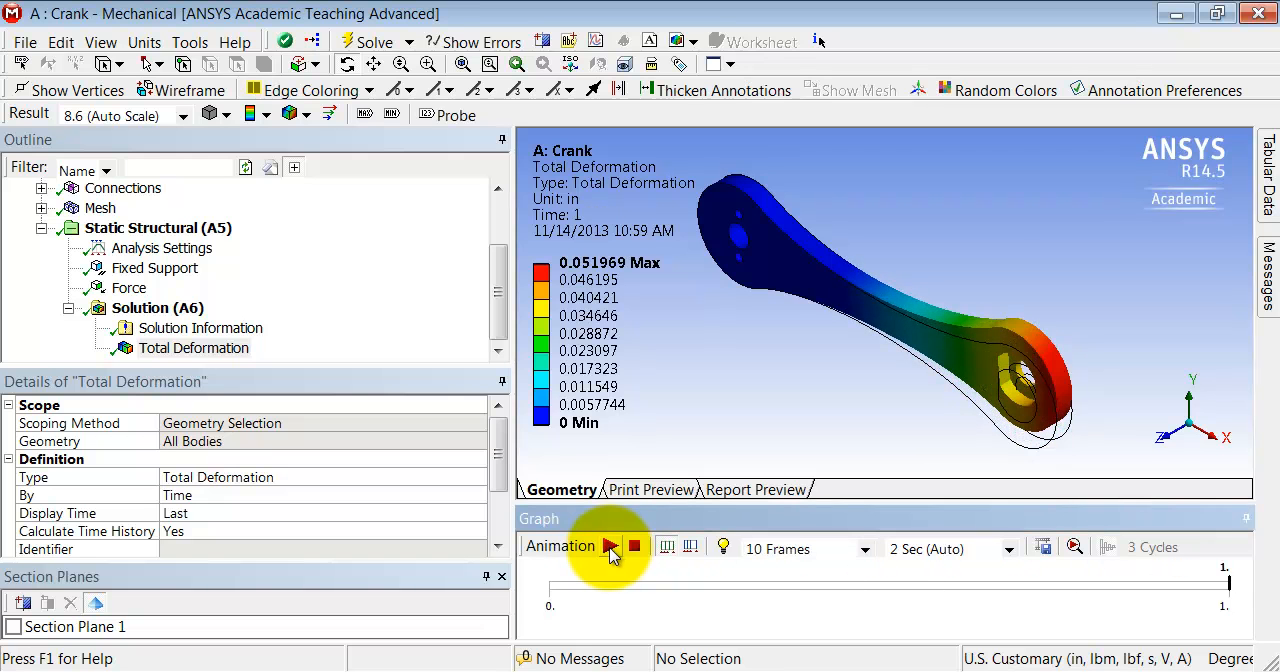
pyautogui.moveTo(1044, 546)
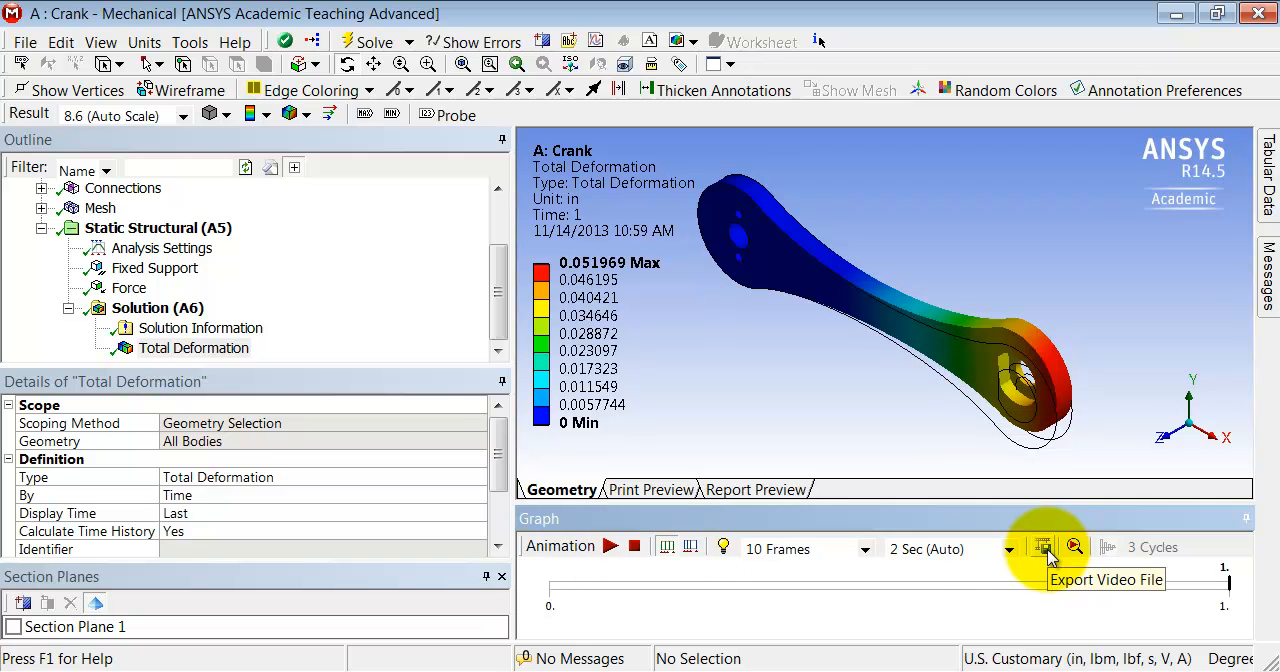